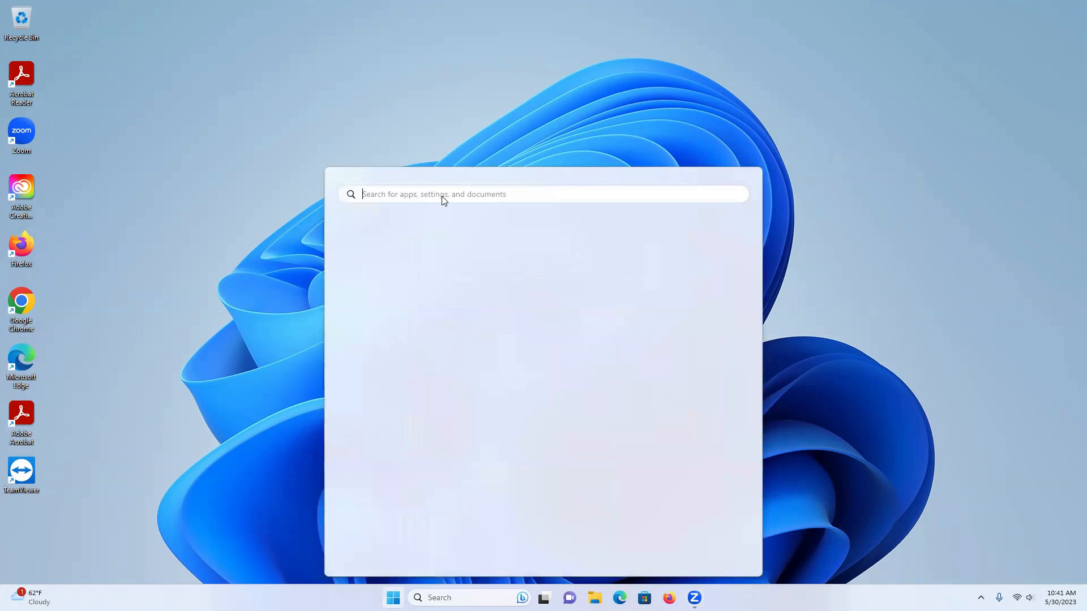
- Search the Start menu for "Fire Wall" to find Windows Defender Firewall
text(Fire Wall)
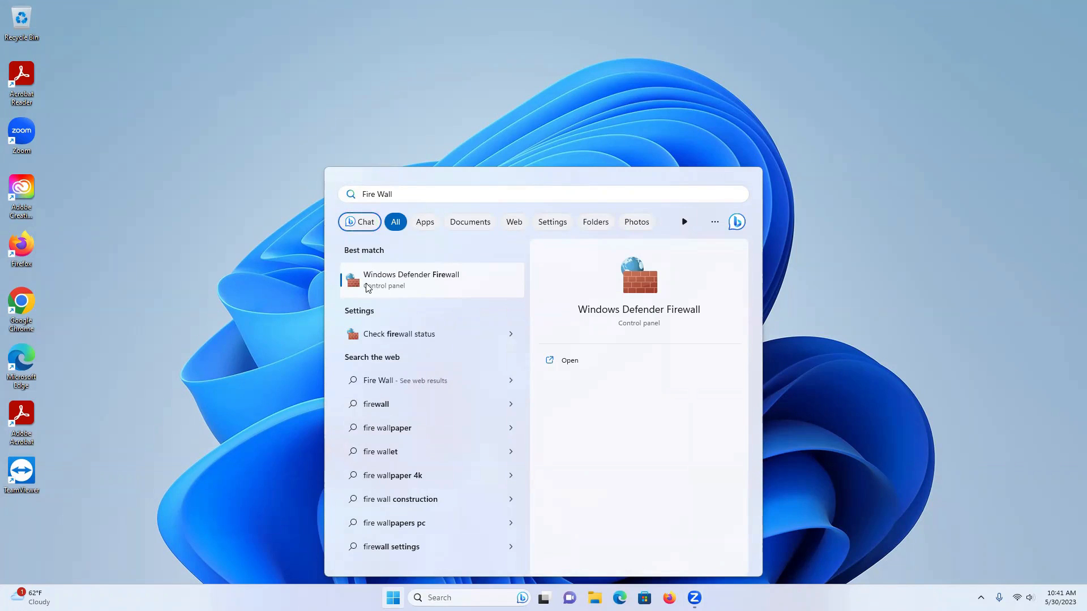
mouse_move(420, 285)
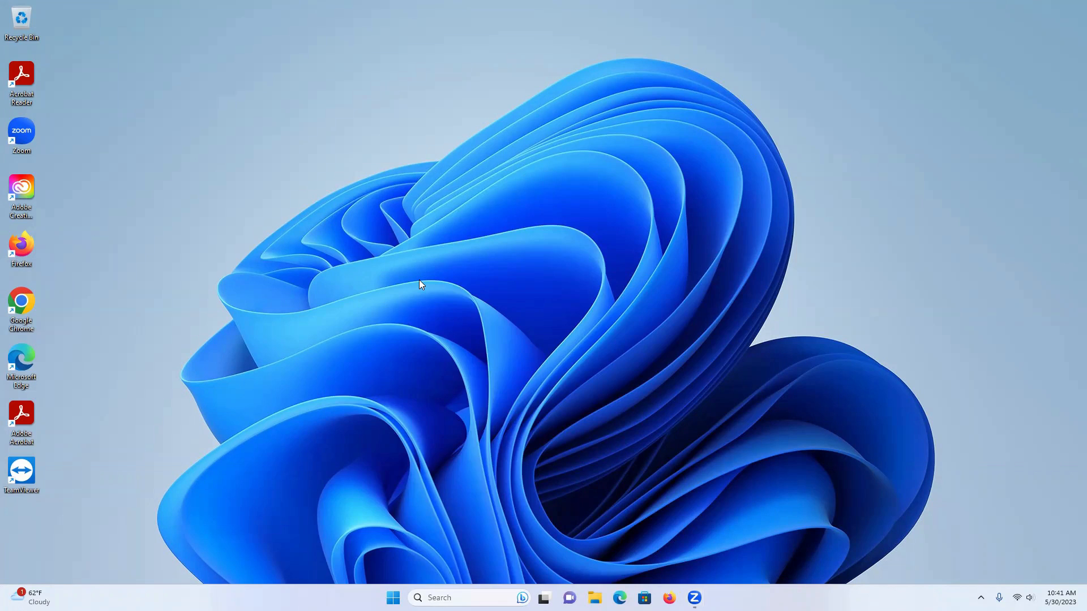
- Open Windows Defender Firewall and its "Turn Windows Defender Firewall on or off" page
click(706, 598)
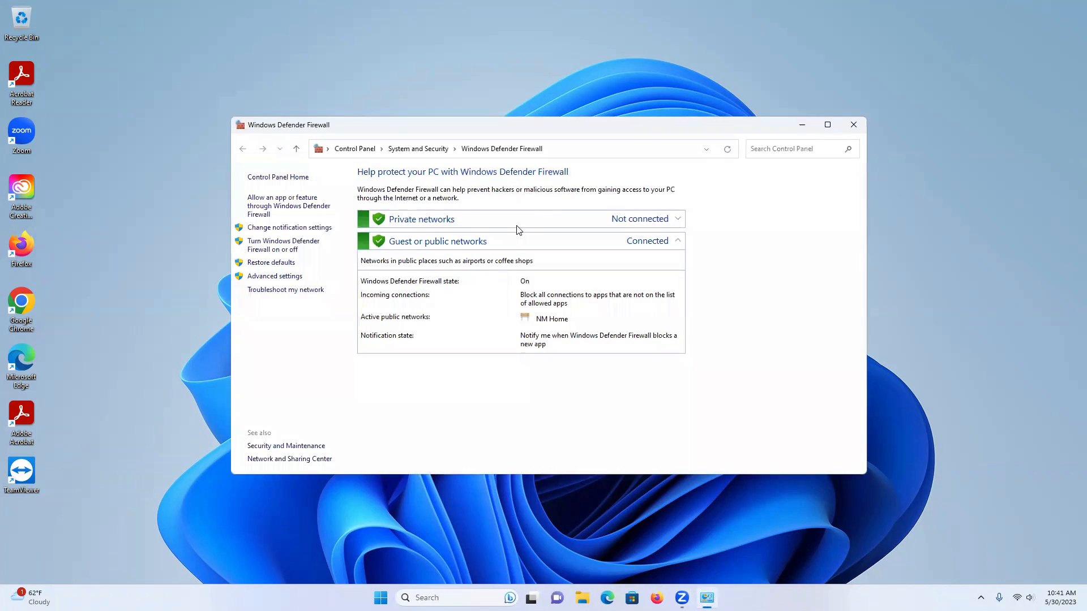
mouse_move(274, 276)
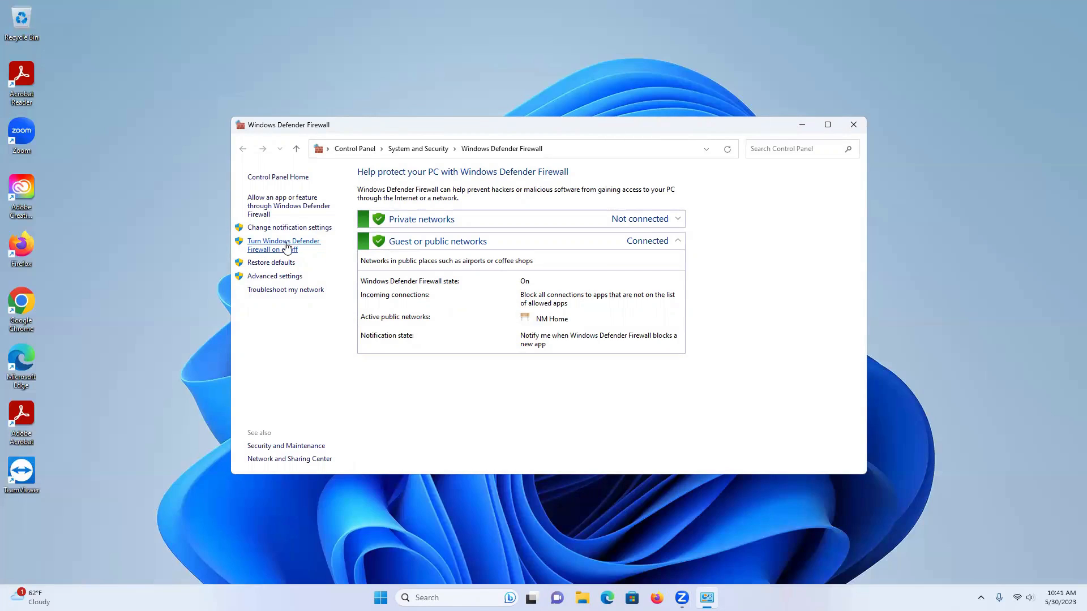
mouse_move(277, 256)
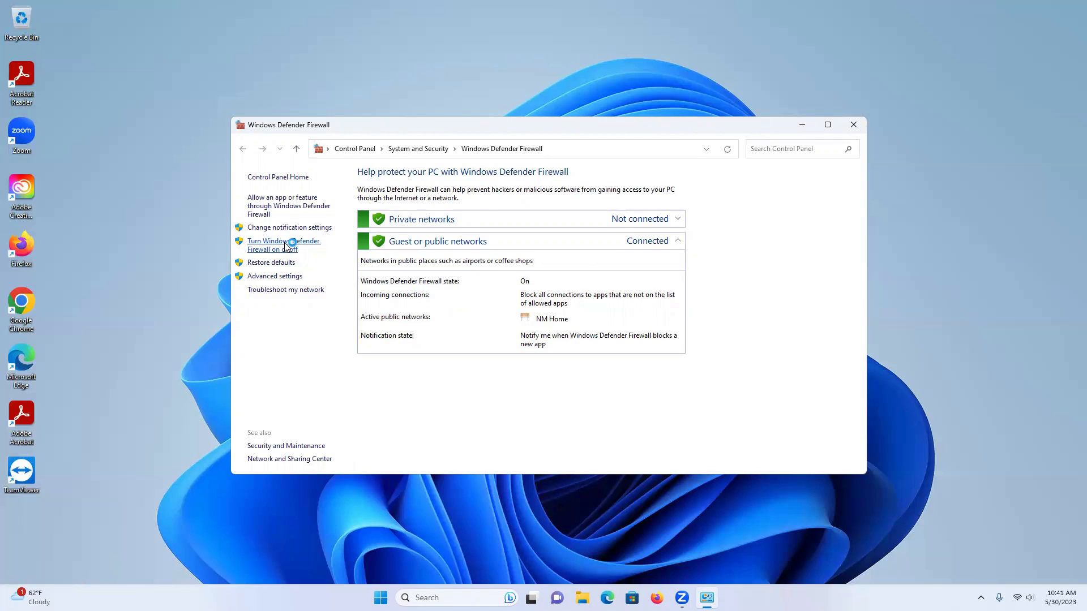
click(284, 245)
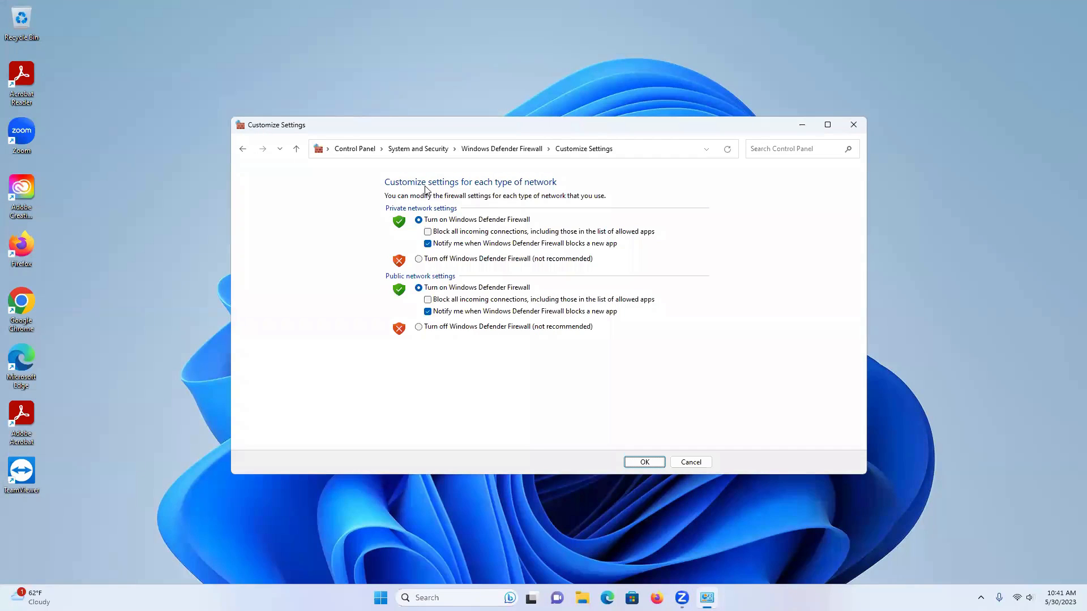
mouse_move(495, 221)
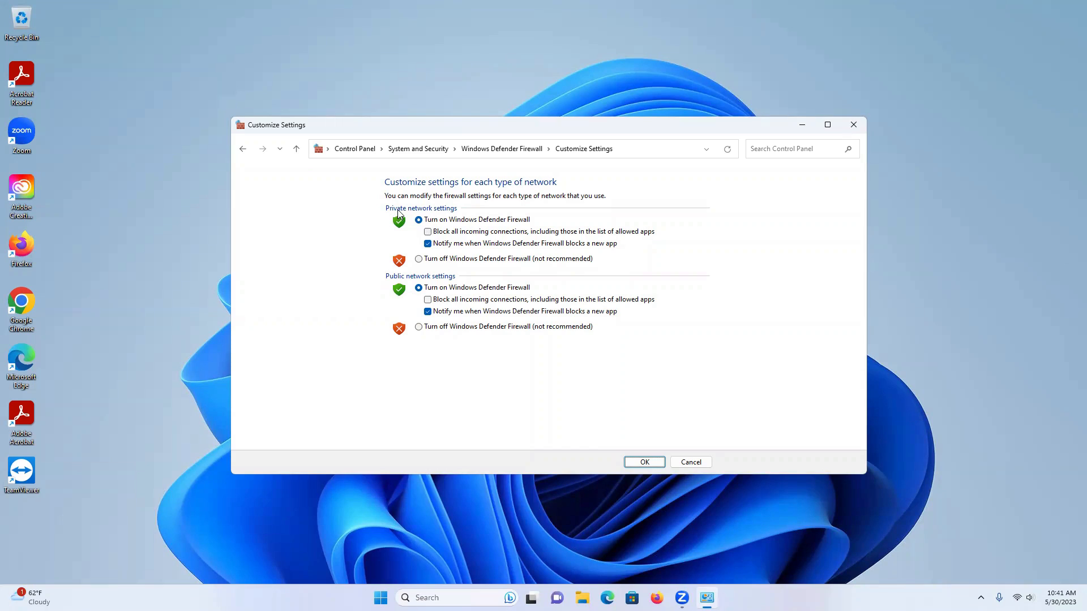
mouse_move(421, 282)
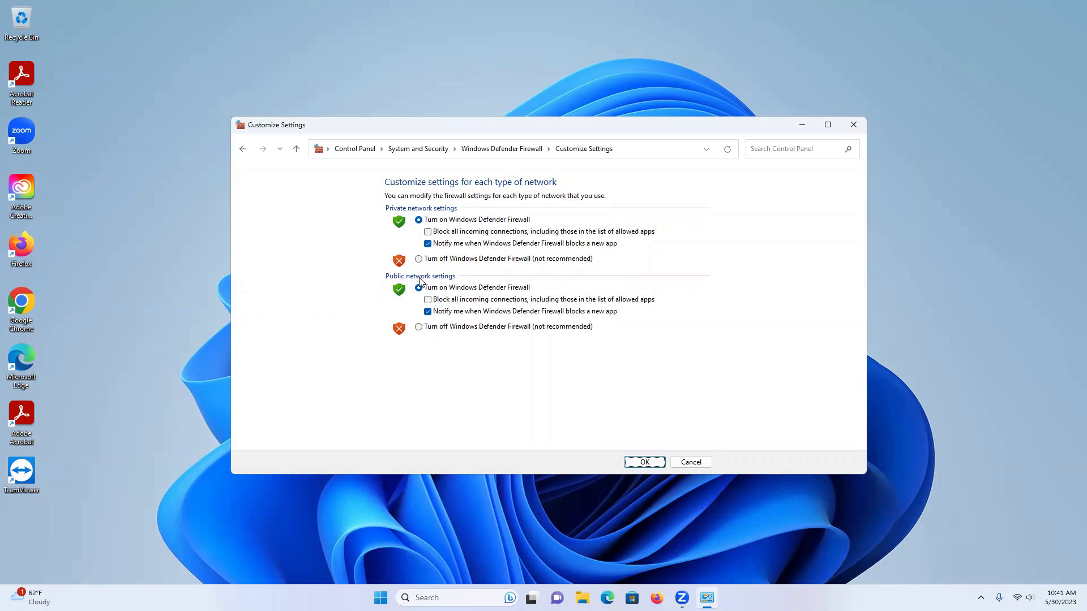
mouse_move(430, 265)
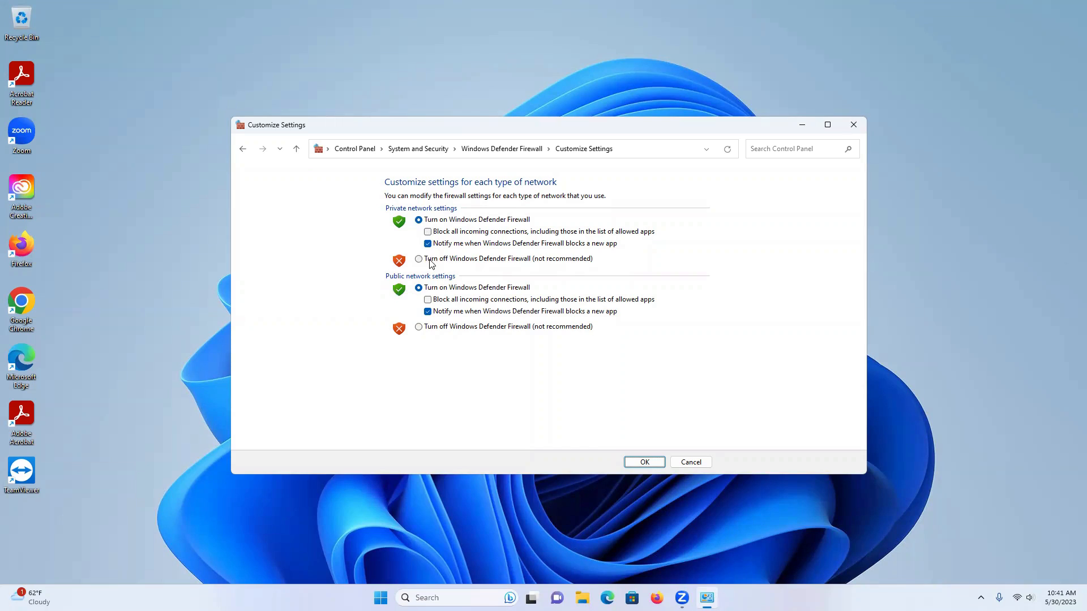
mouse_move(480, 265)
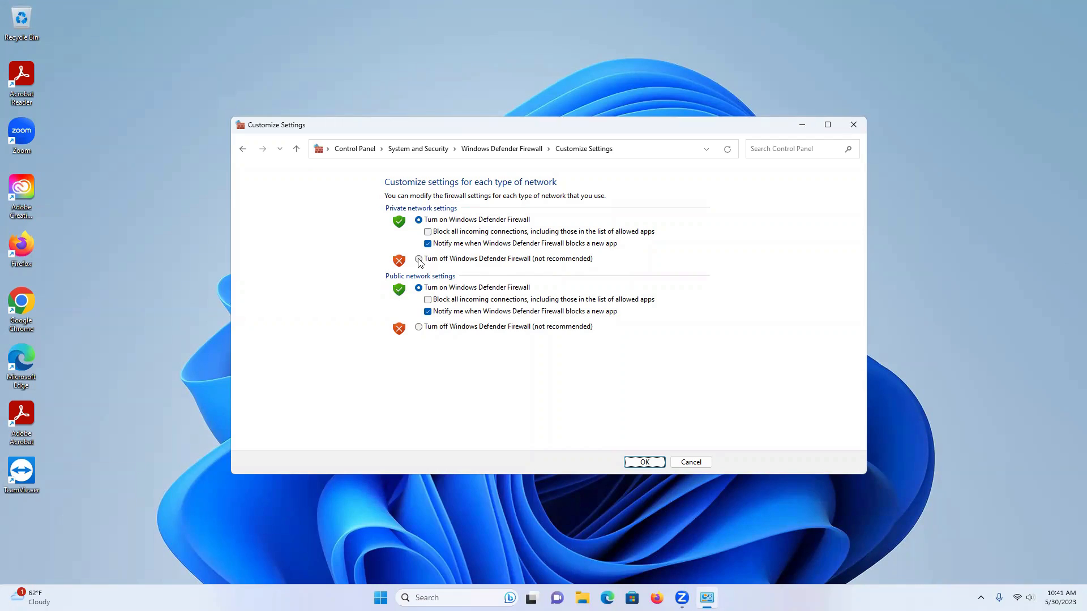
click(419, 259)
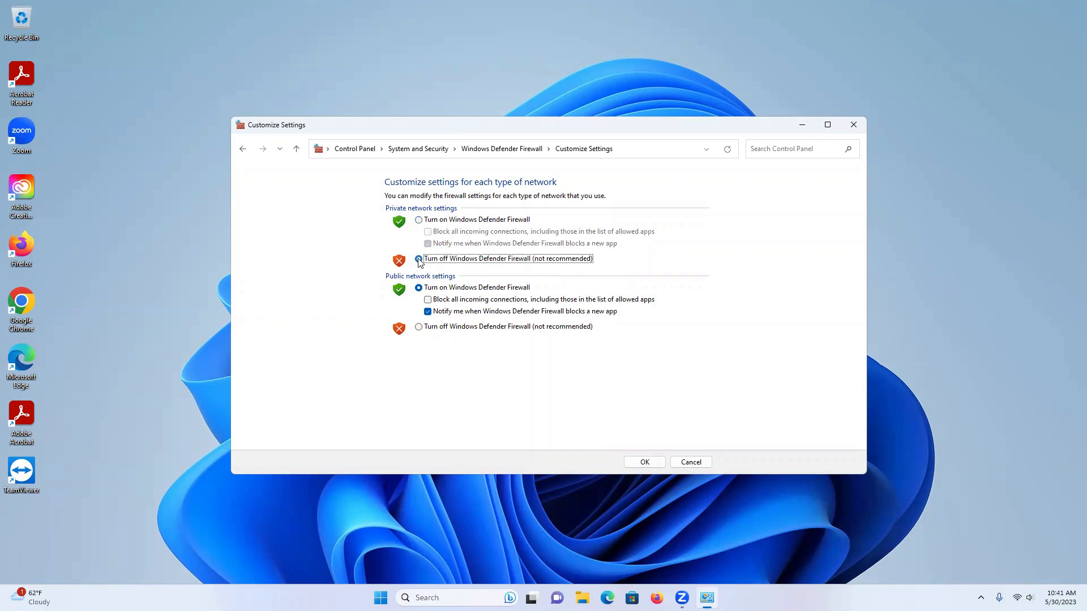
click(418, 259)
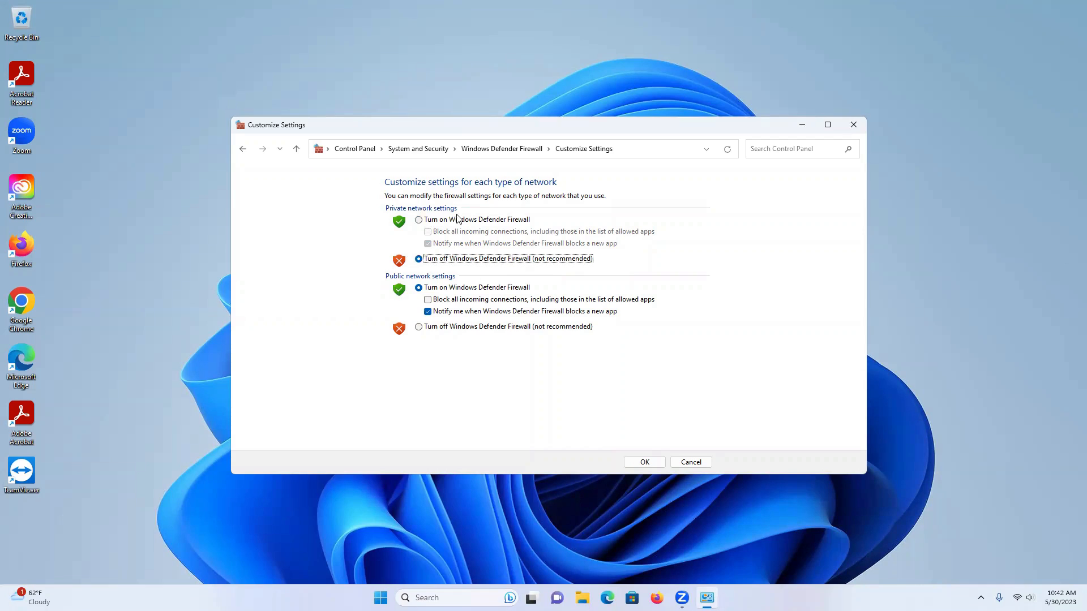
mouse_move(444, 319)
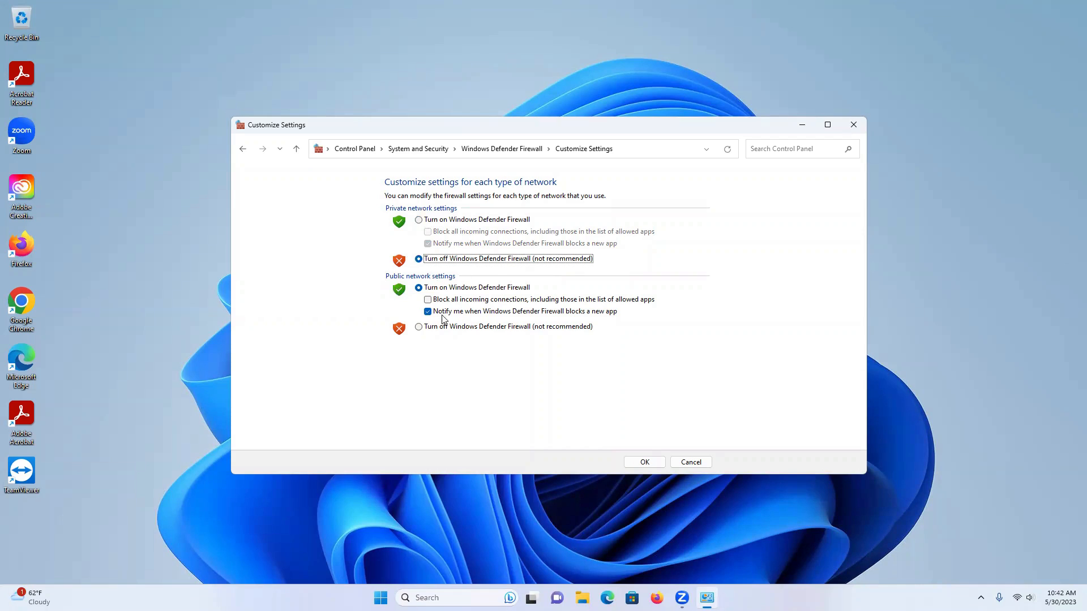
mouse_move(482, 340)
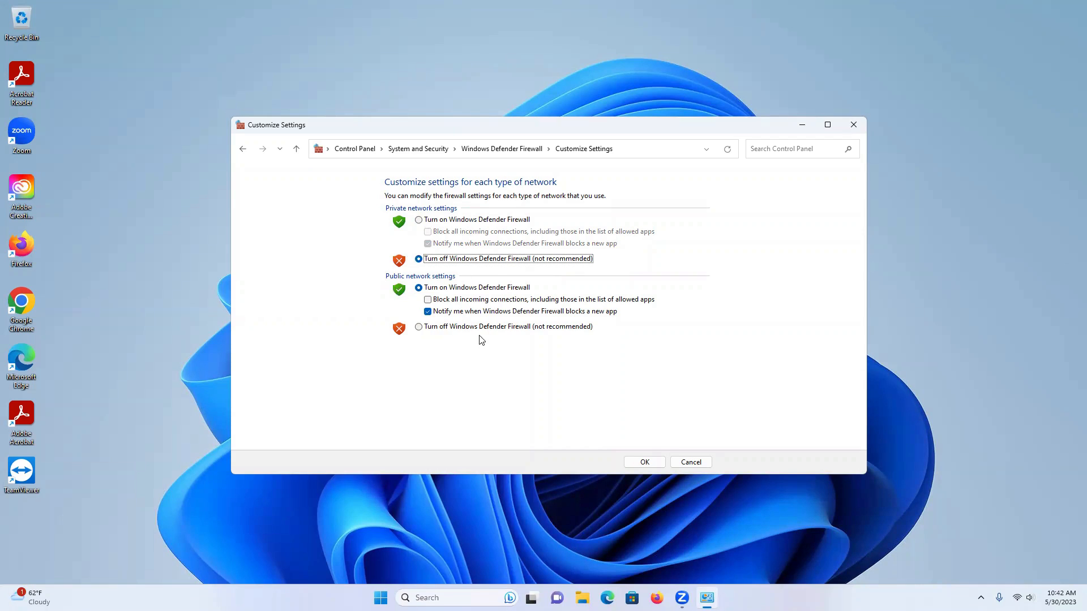
click(419, 326)
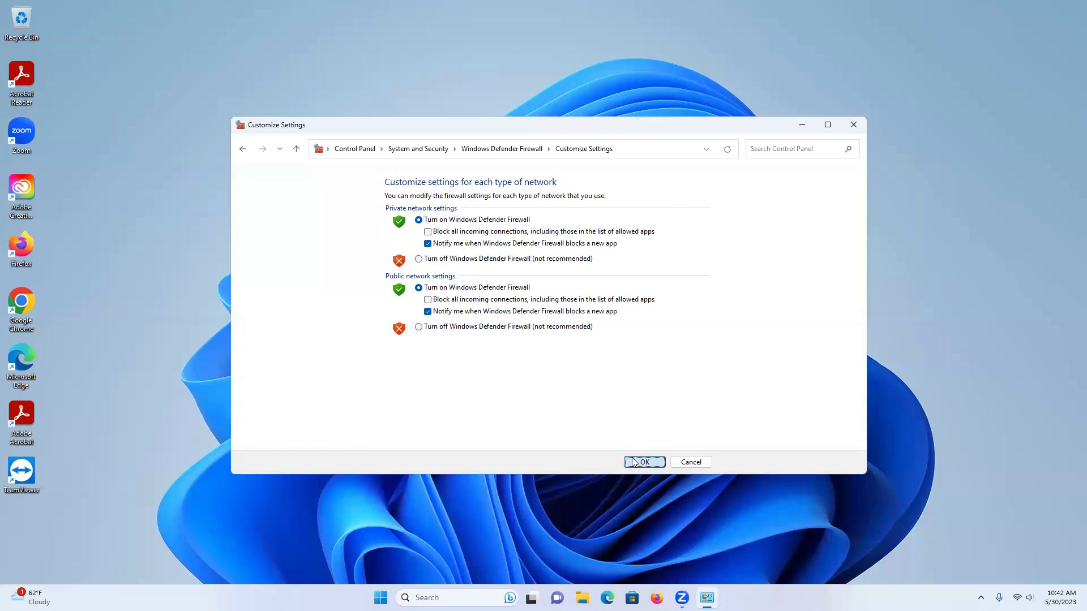
- Confirm the settings with both networks left on, and close the firewall window
click(643, 462)
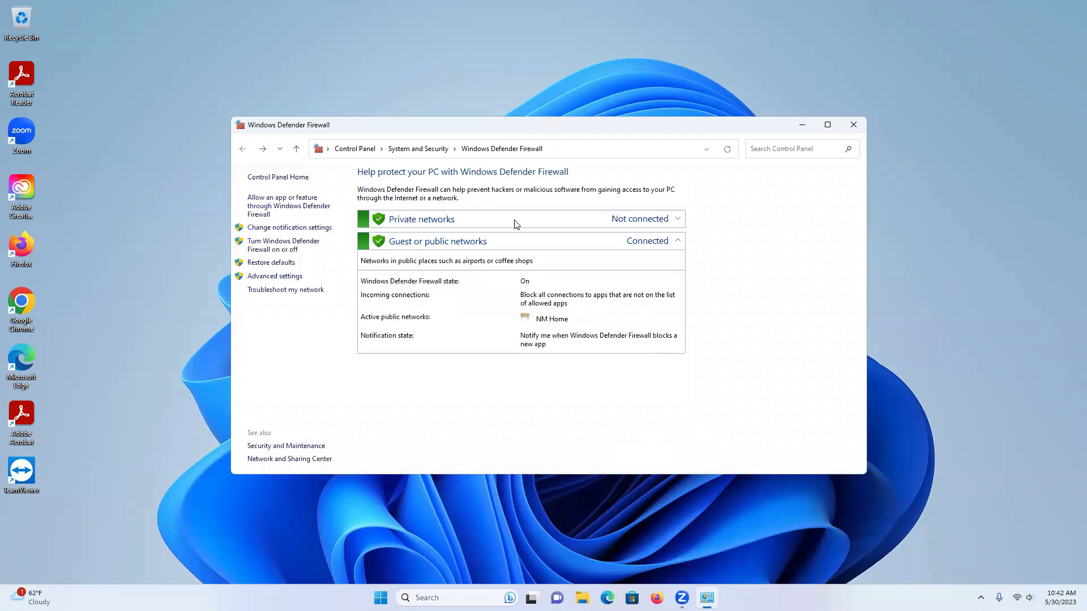
click(853, 124)
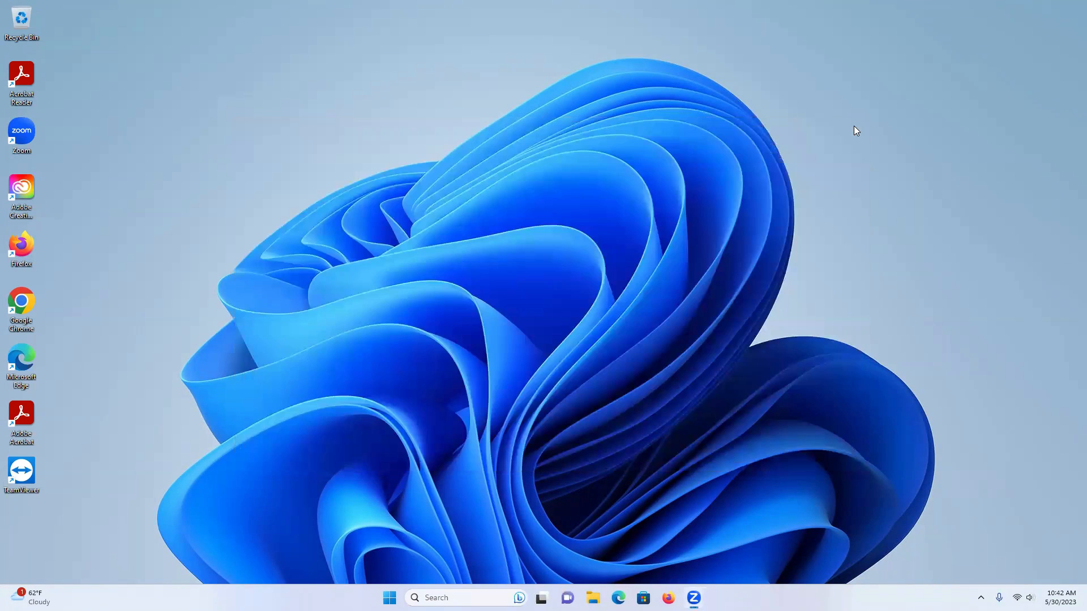